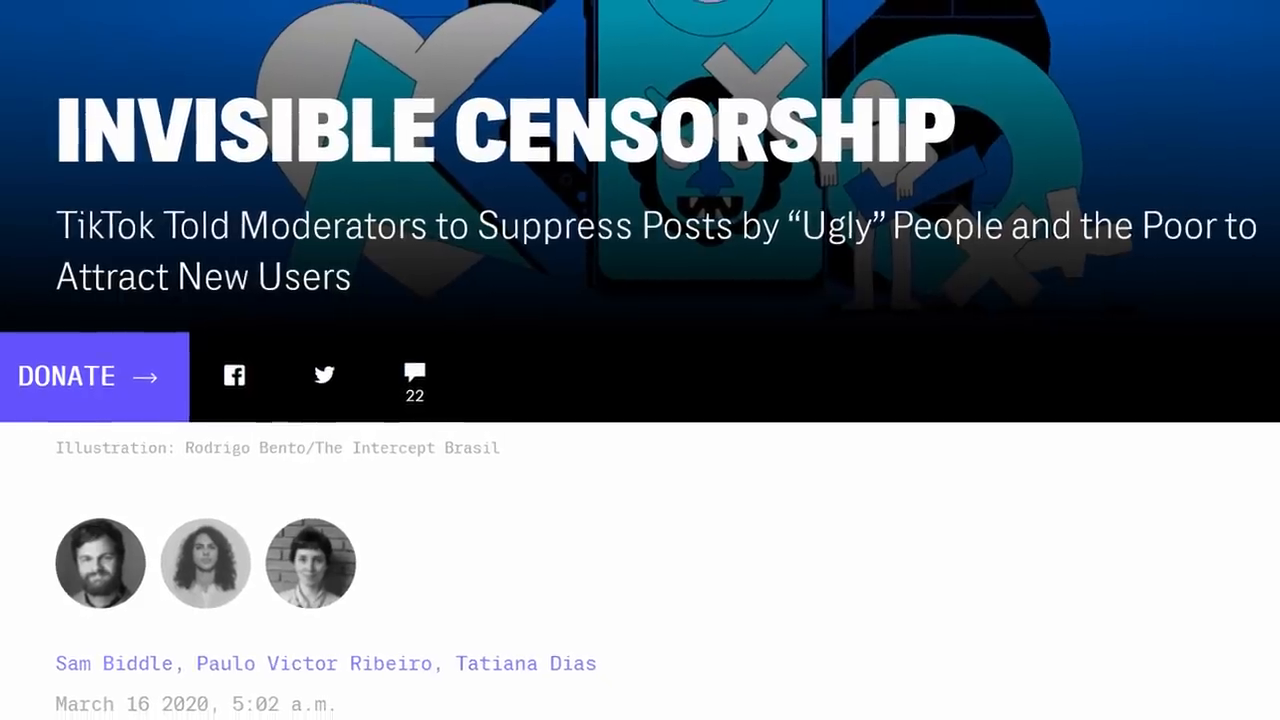
{"action": "scroll", "scroll_direction": "down", "scroll_amount": 3}
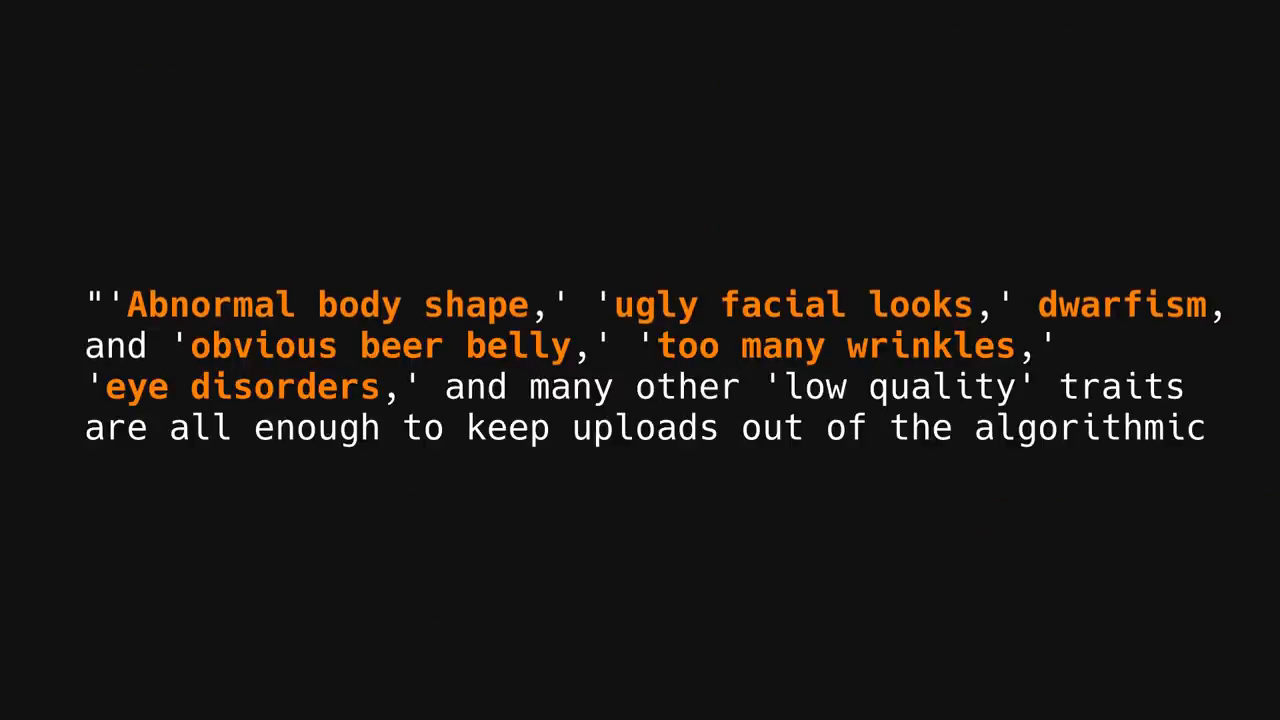
{"action": "type", "text": "fire hose.\""}
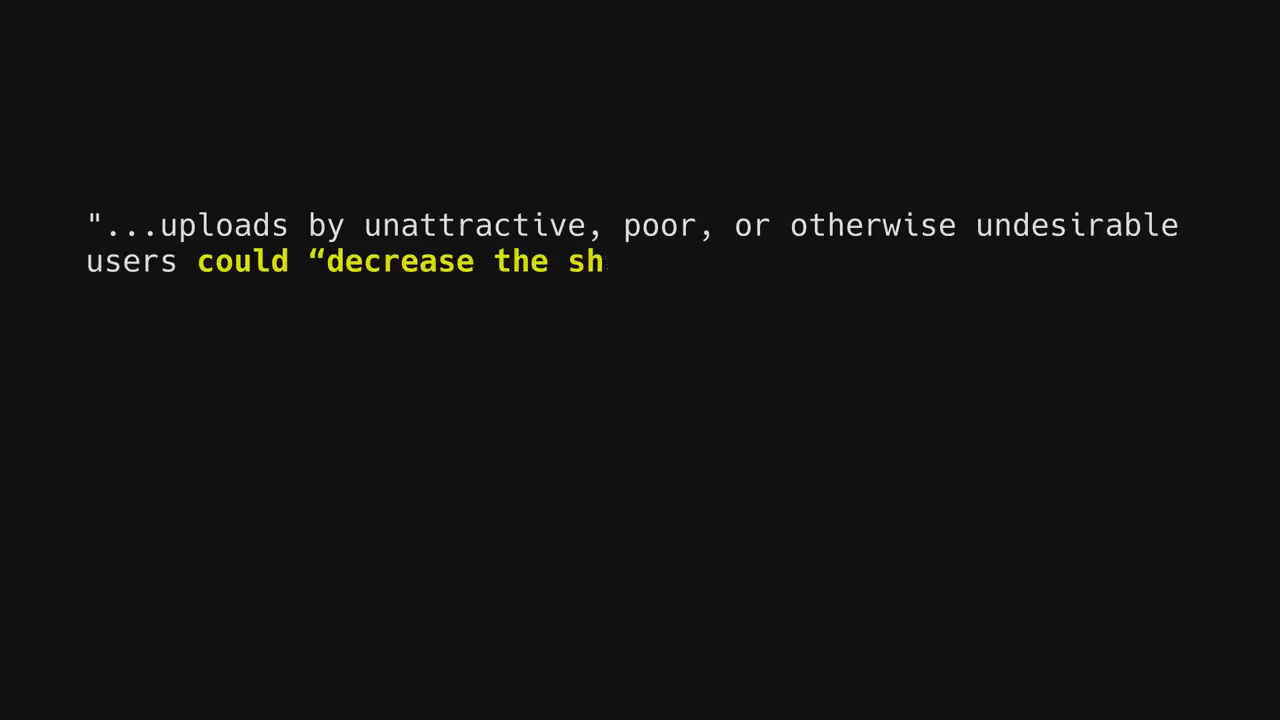
{"action": "type", "text": "short-term new user retention rate,\" as stated in the document. This is of particular importa"}
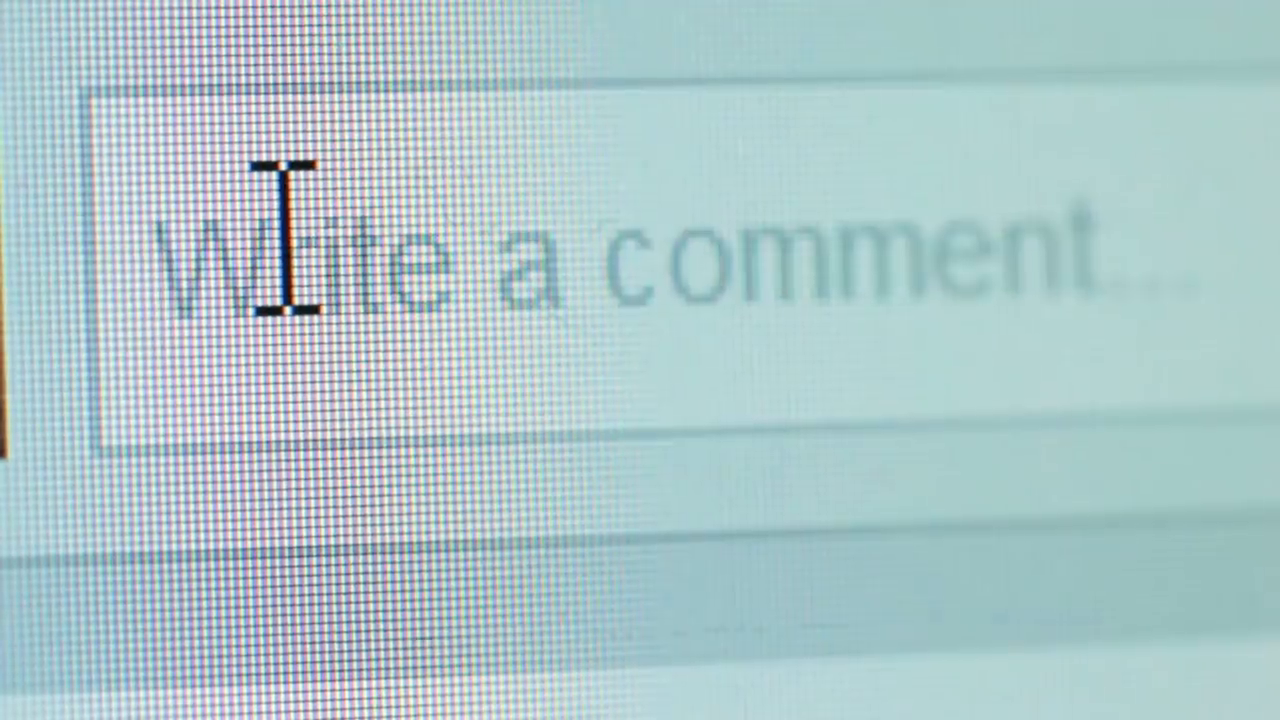
{"action": "type", "text": "Kill yo"}
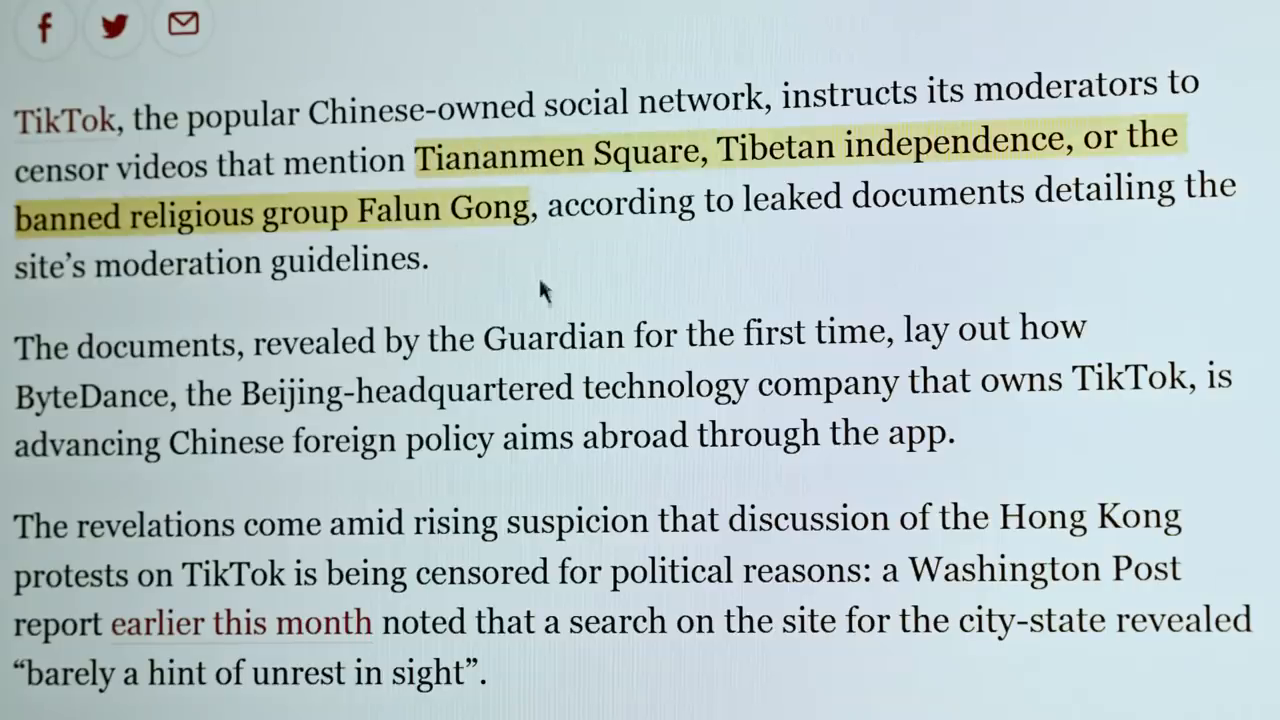
{"action": "scroll", "scroll_direction": "down", "scroll_amount": 3}
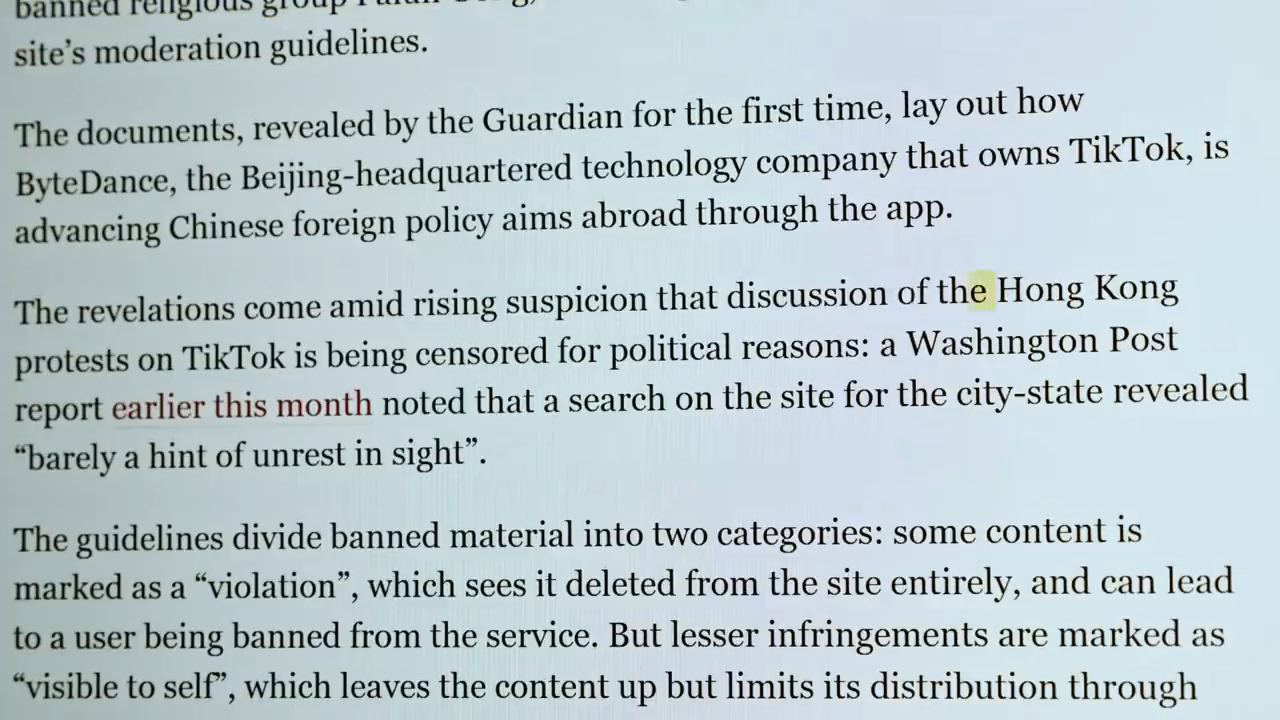
{"action": "scroll", "scroll_direction": "down", "scroll_amount": 3}
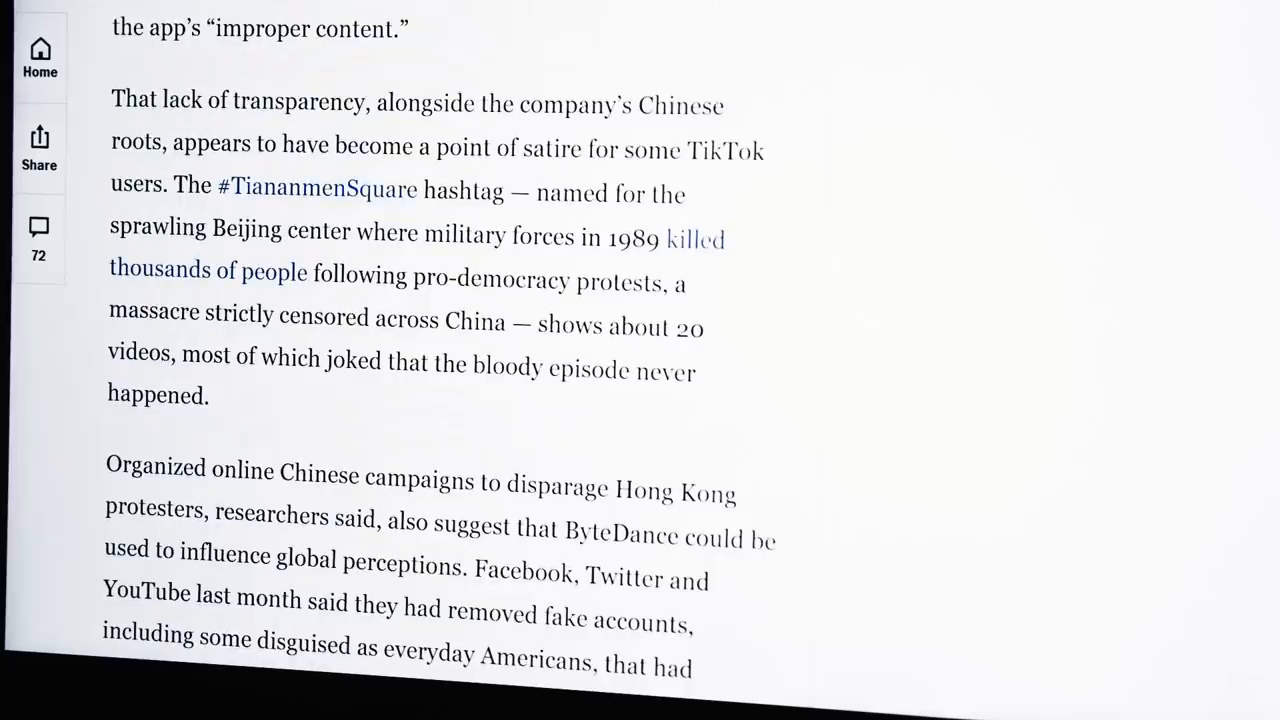
{"action": "left_click_drag", "start_coordinate": [175, 188], "coordinate": [260, 227]}
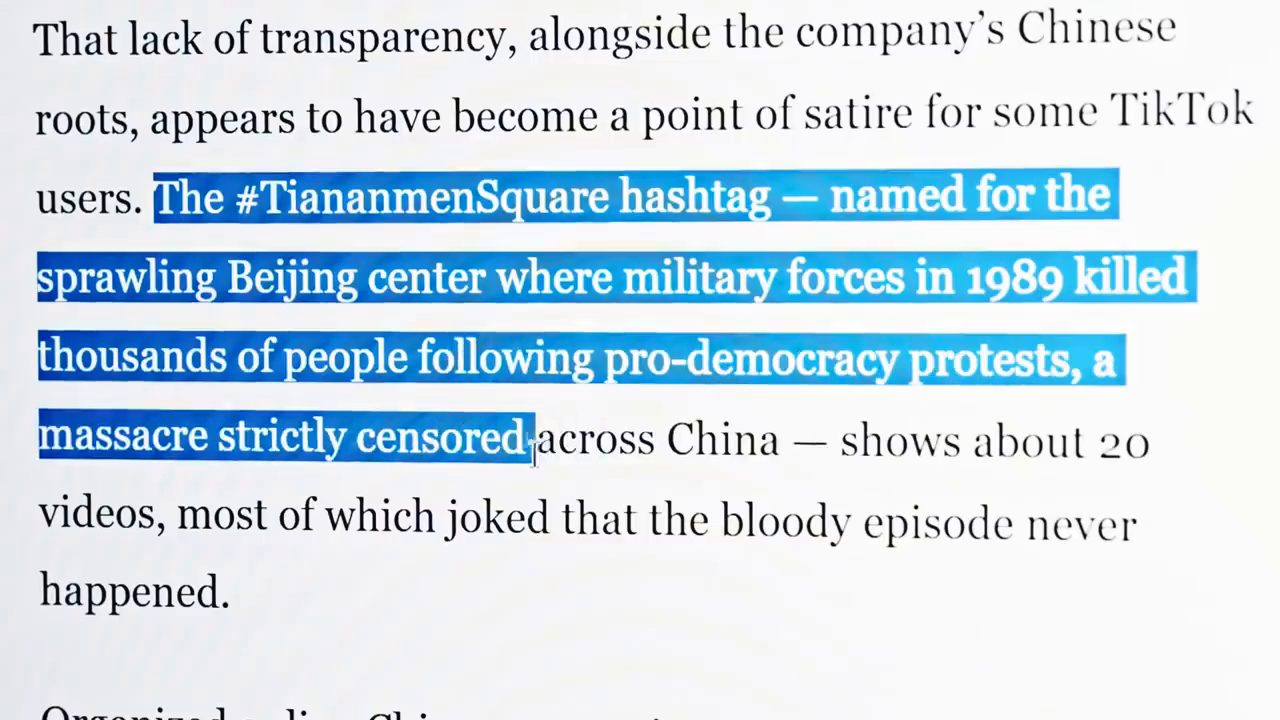
{"action": "left_click_drag", "start_coordinate": [530, 437], "coordinate": [215, 590]}
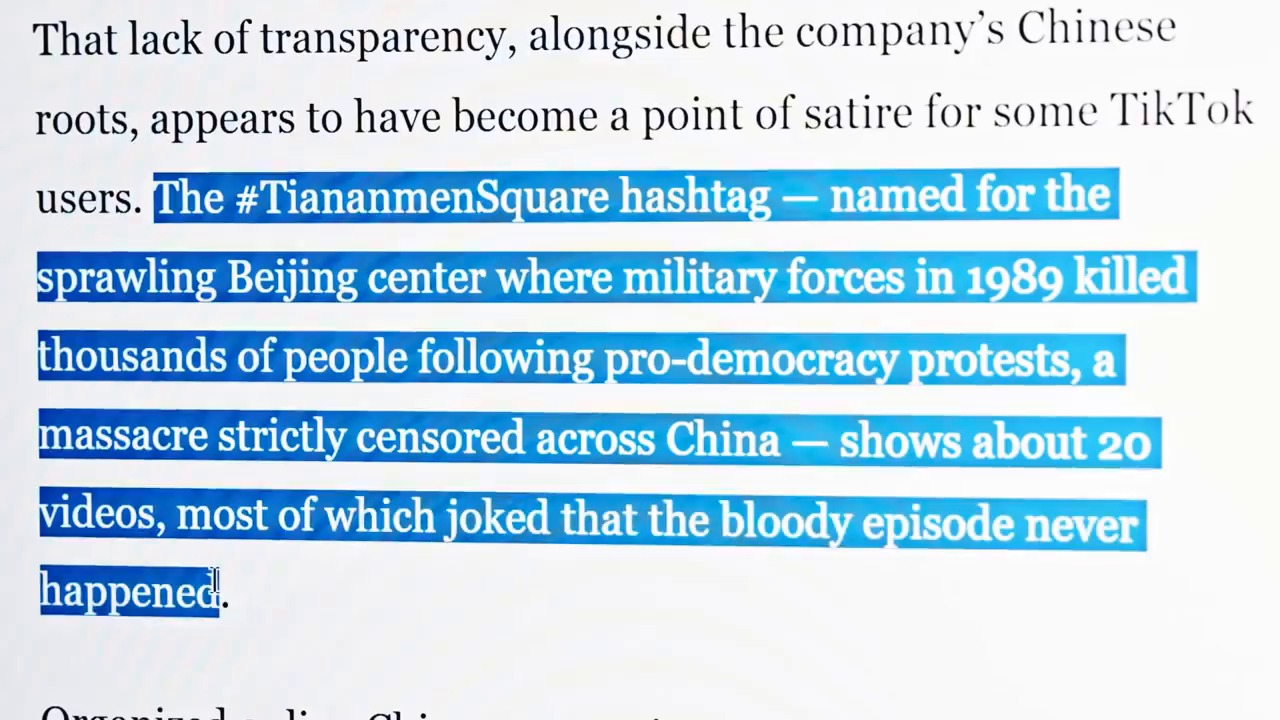
{"action": "mouse_move", "coordinate": [248, 590]}
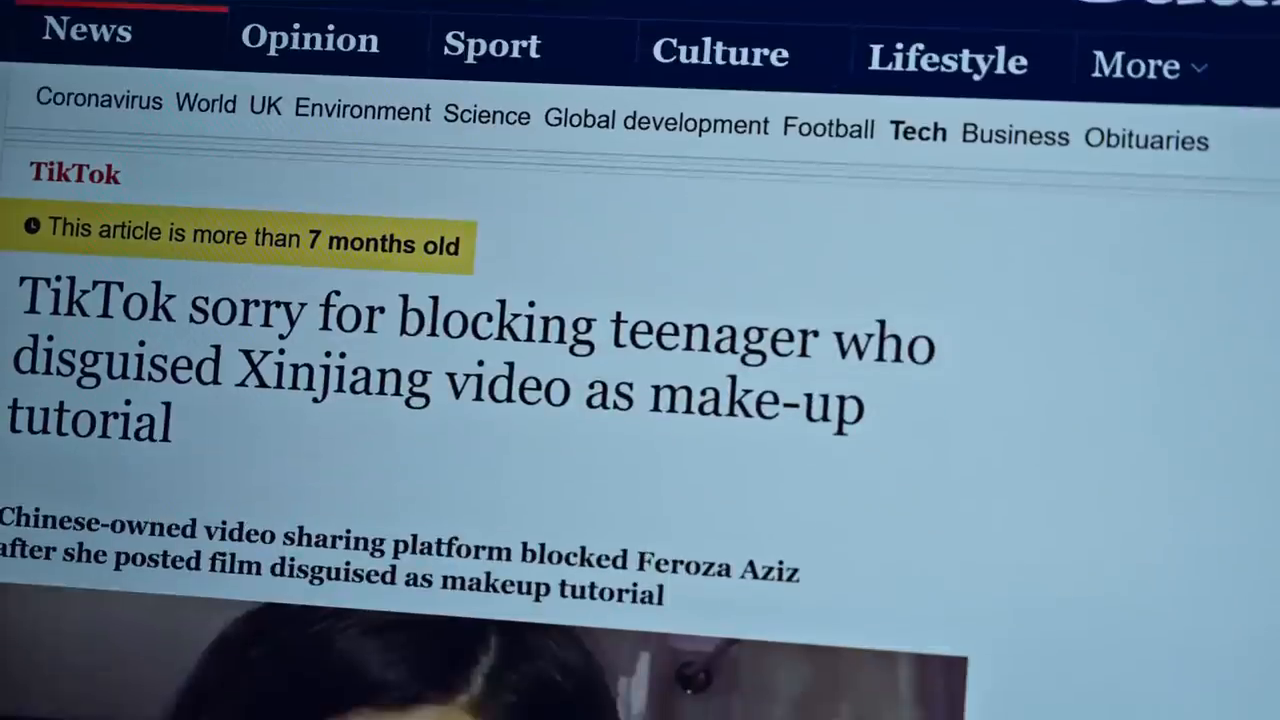
{"action": "scroll", "scroll_direction": "down", "scroll_amount": 3}
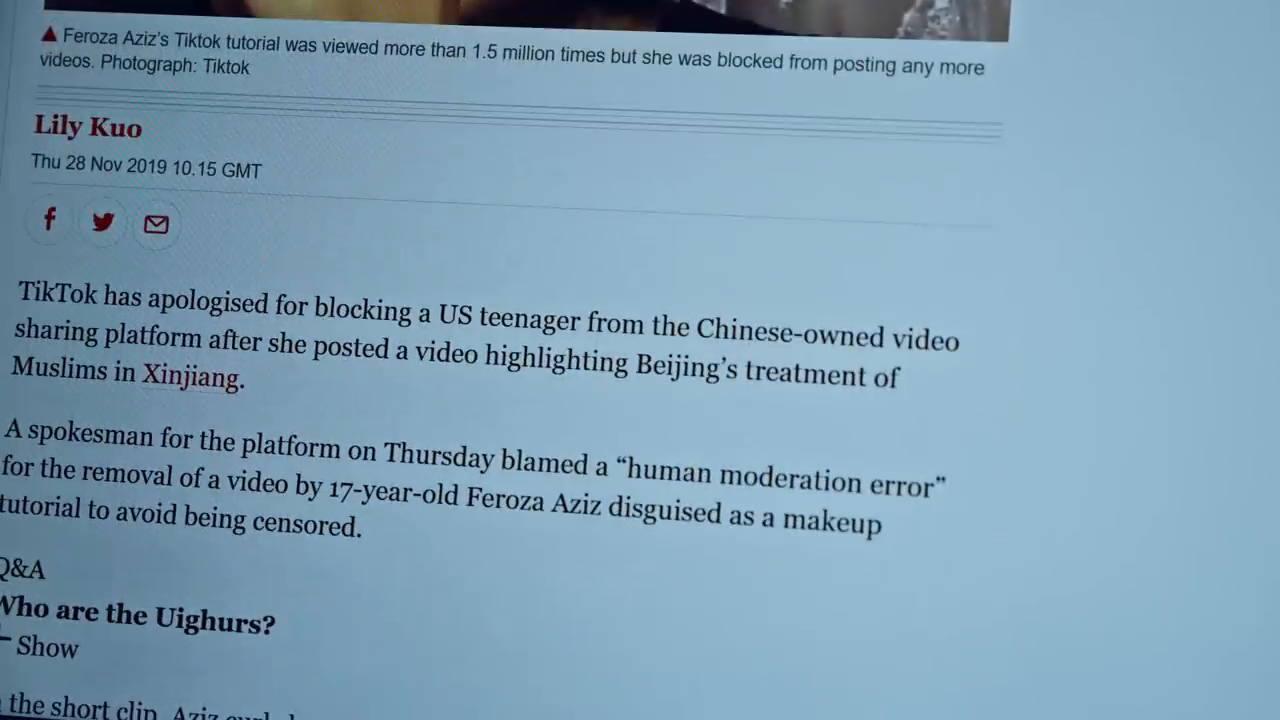
{"action": "scroll", "scroll_direction": "down", "scroll_amount": 3}
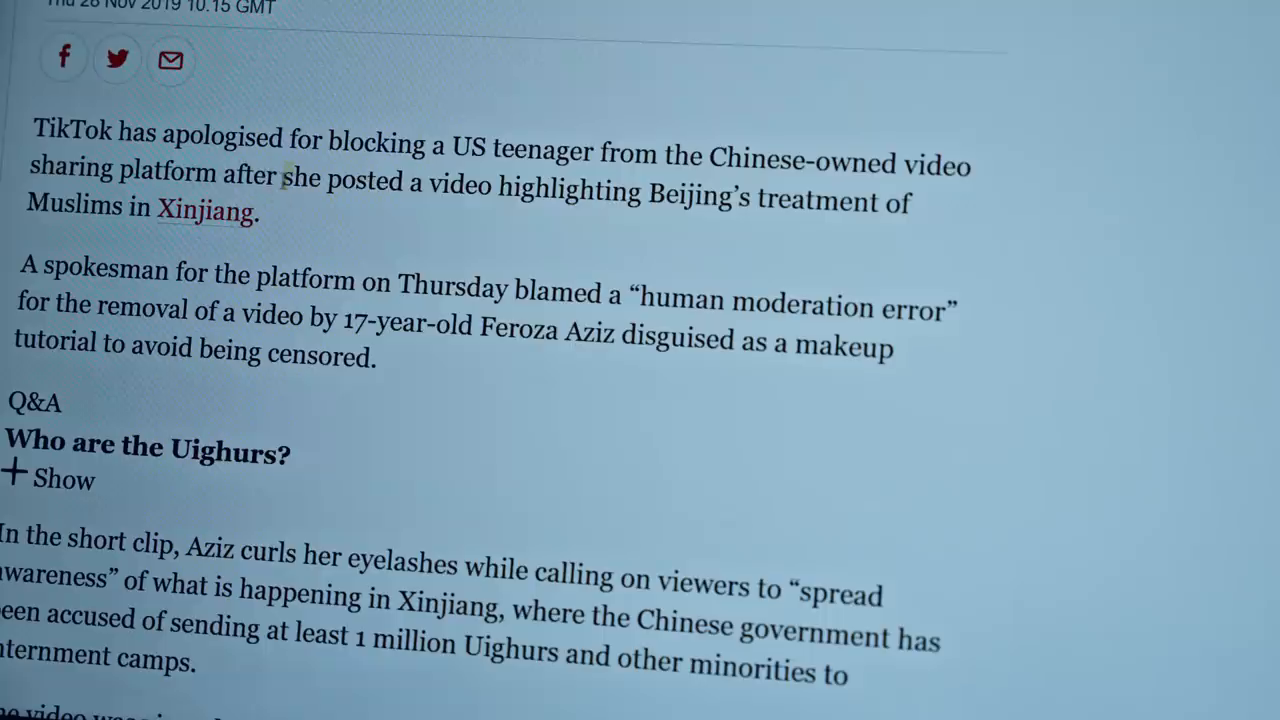
{"action": "left_click_drag", "start_coordinate": [283, 176], "coordinate": [255, 210]}
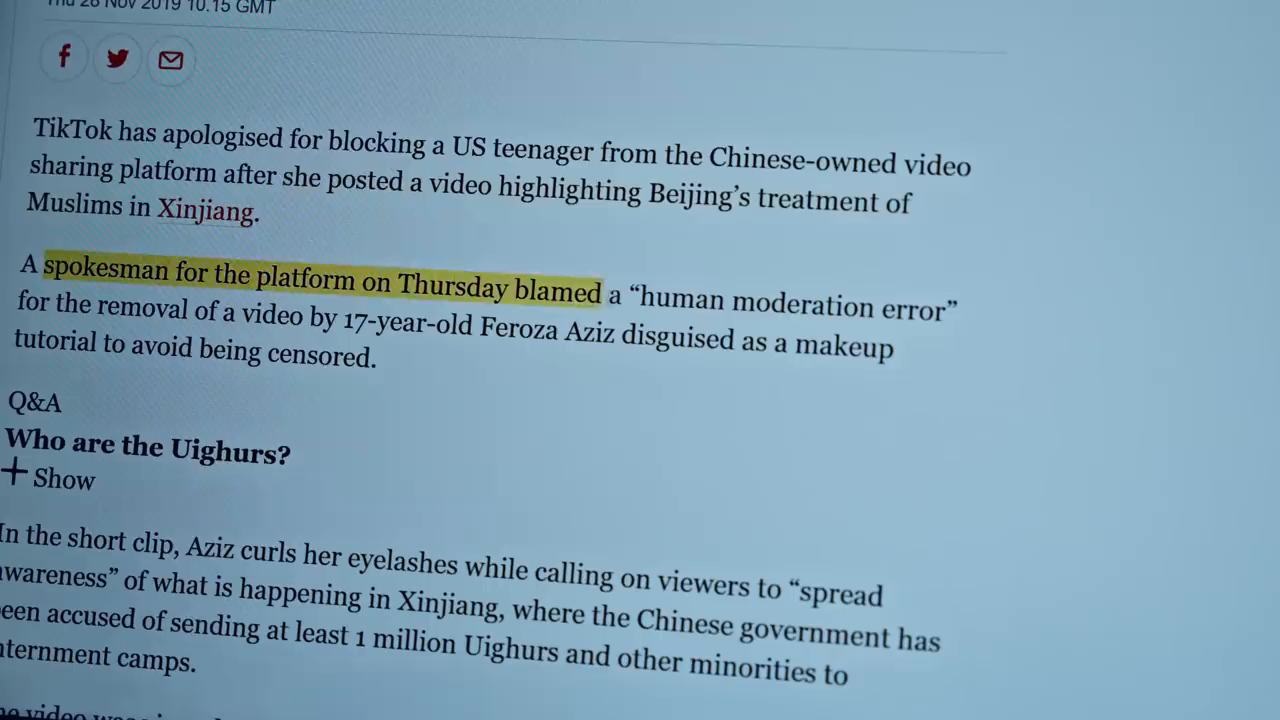
{"action": "left_click_drag", "start_coordinate": [600, 291], "coordinate": [960, 307]}
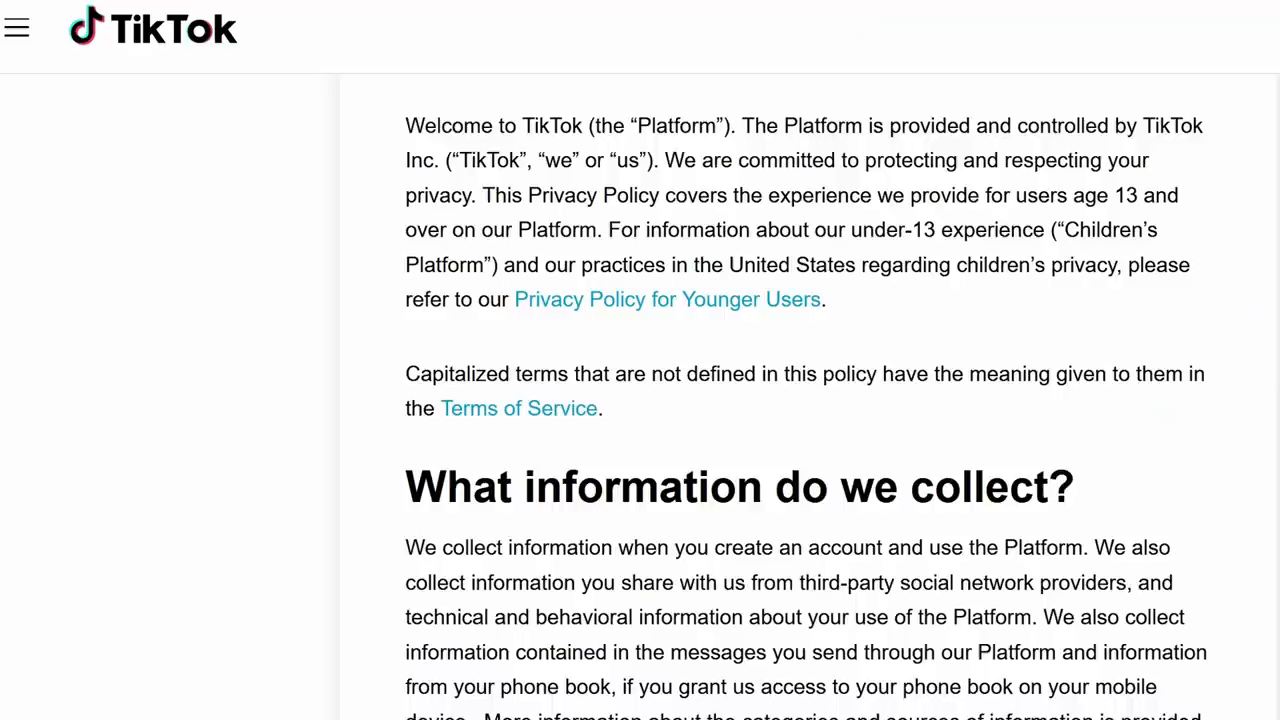
{"action": "scroll", "scroll_direction": "down", "scroll_amount": 3}
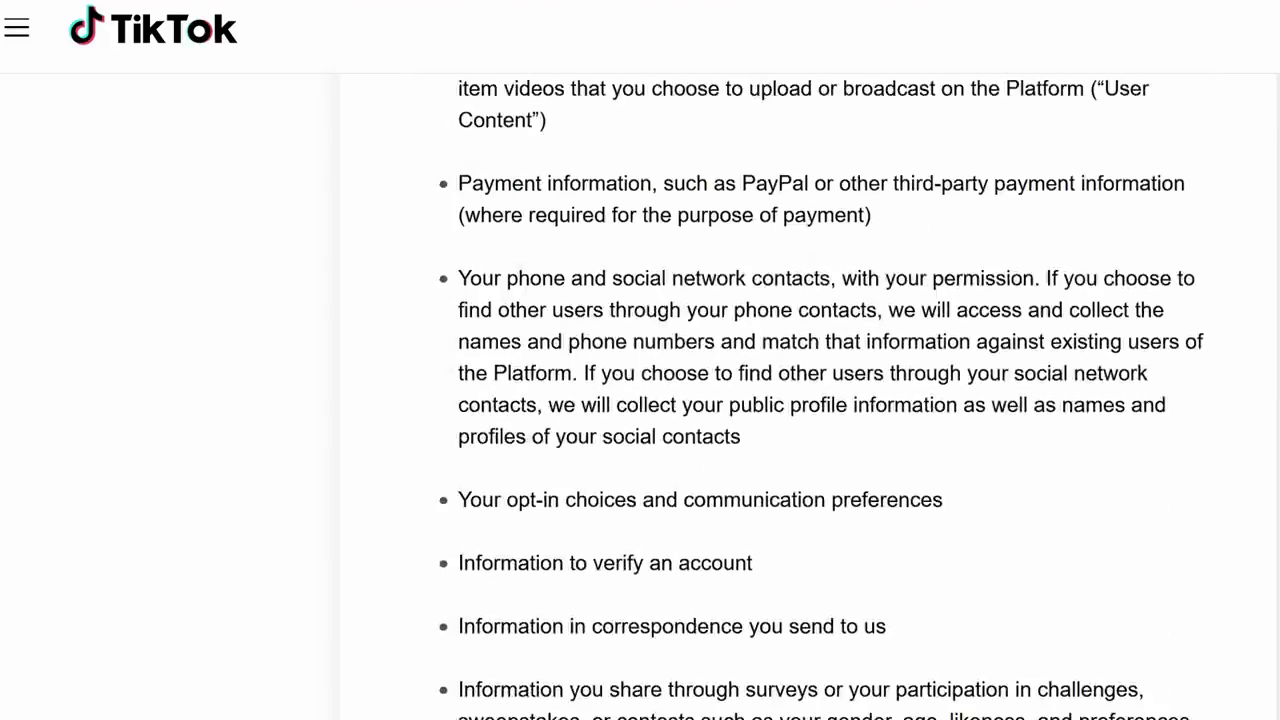
{"action": "scroll", "scroll_direction": "down", "scroll_amount": 3}
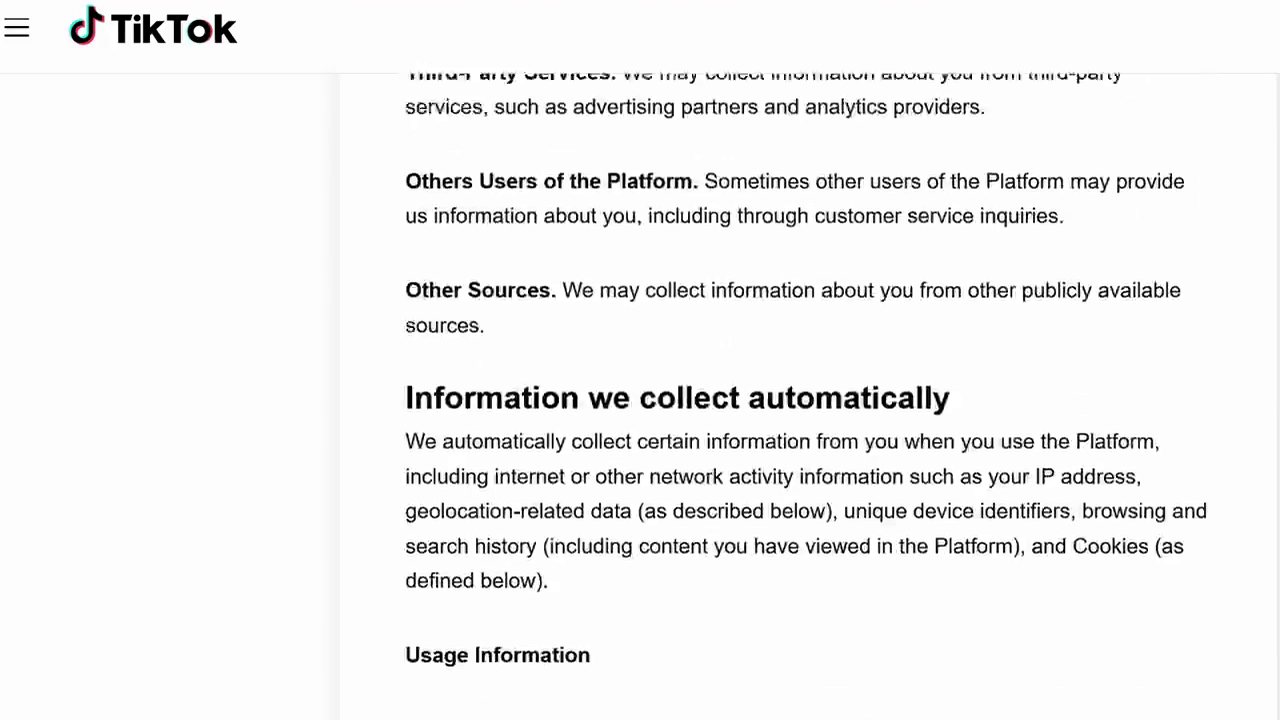
{"action": "scroll", "scroll_direction": "down", "scroll_amount": 3}
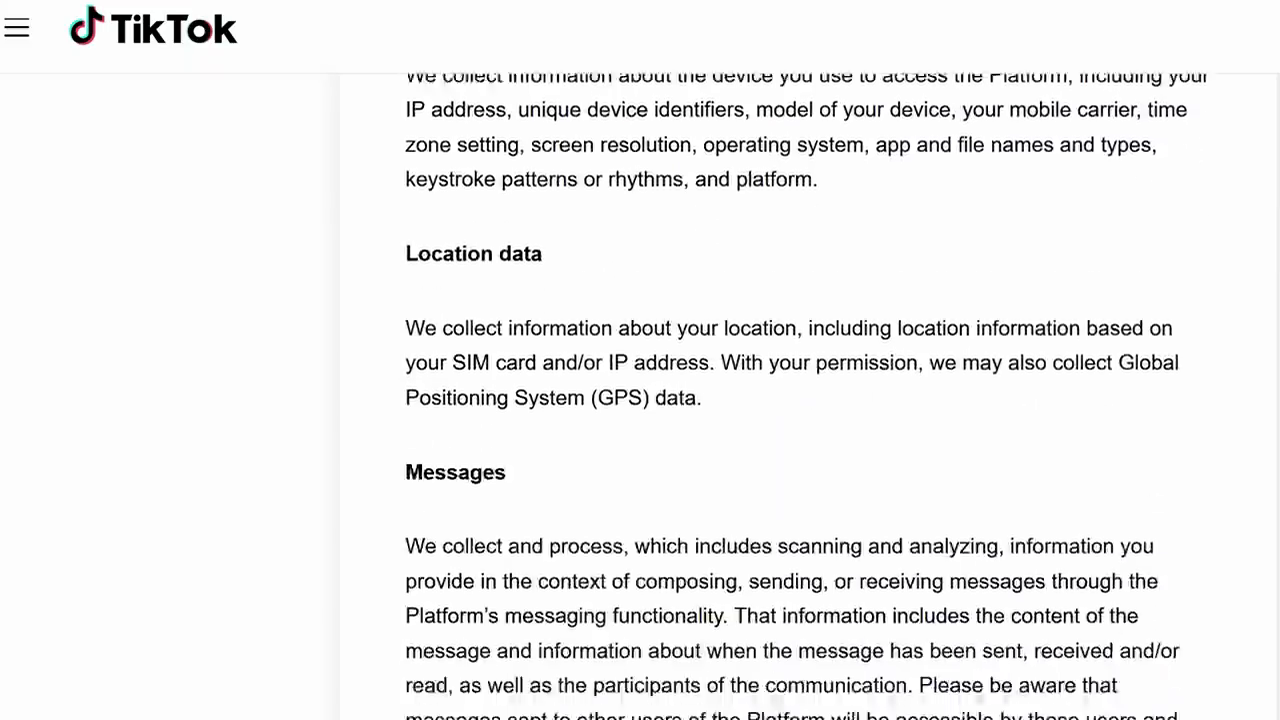
{"action": "scroll", "scroll_direction": "down", "scroll_amount": 3}
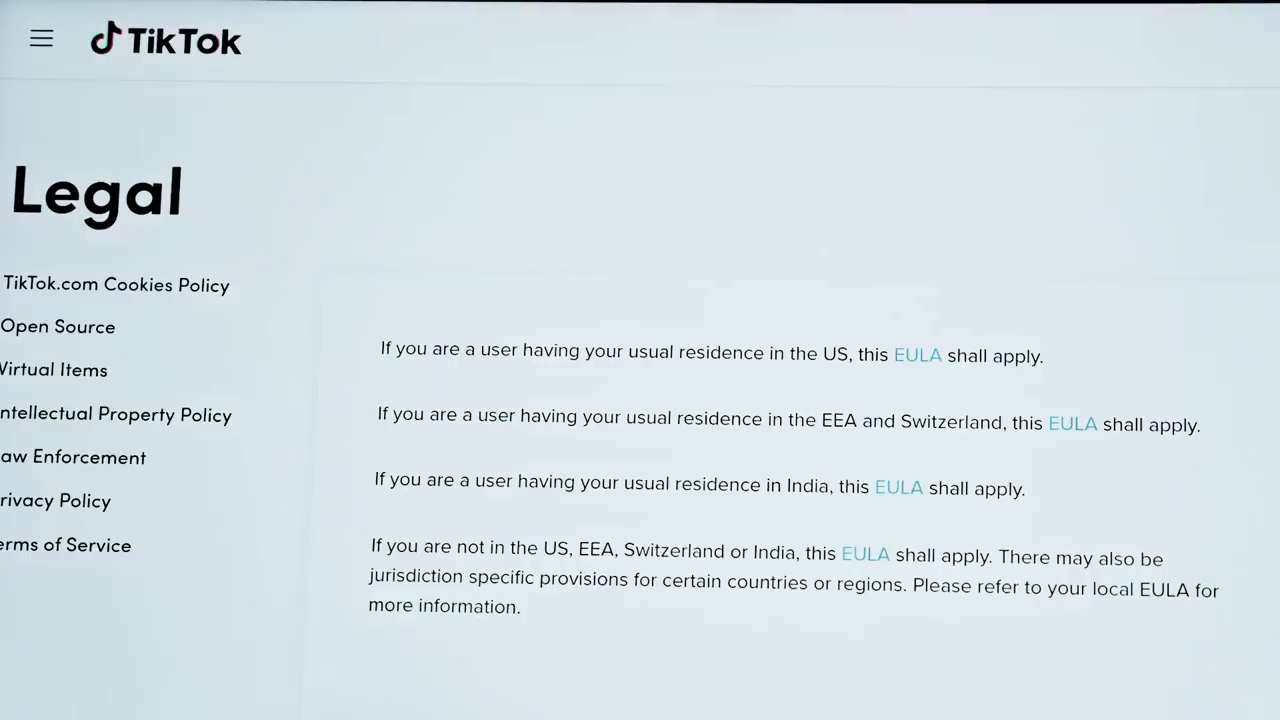
{"action": "scroll", "scroll_direction": "down", "scroll_amount": 3}
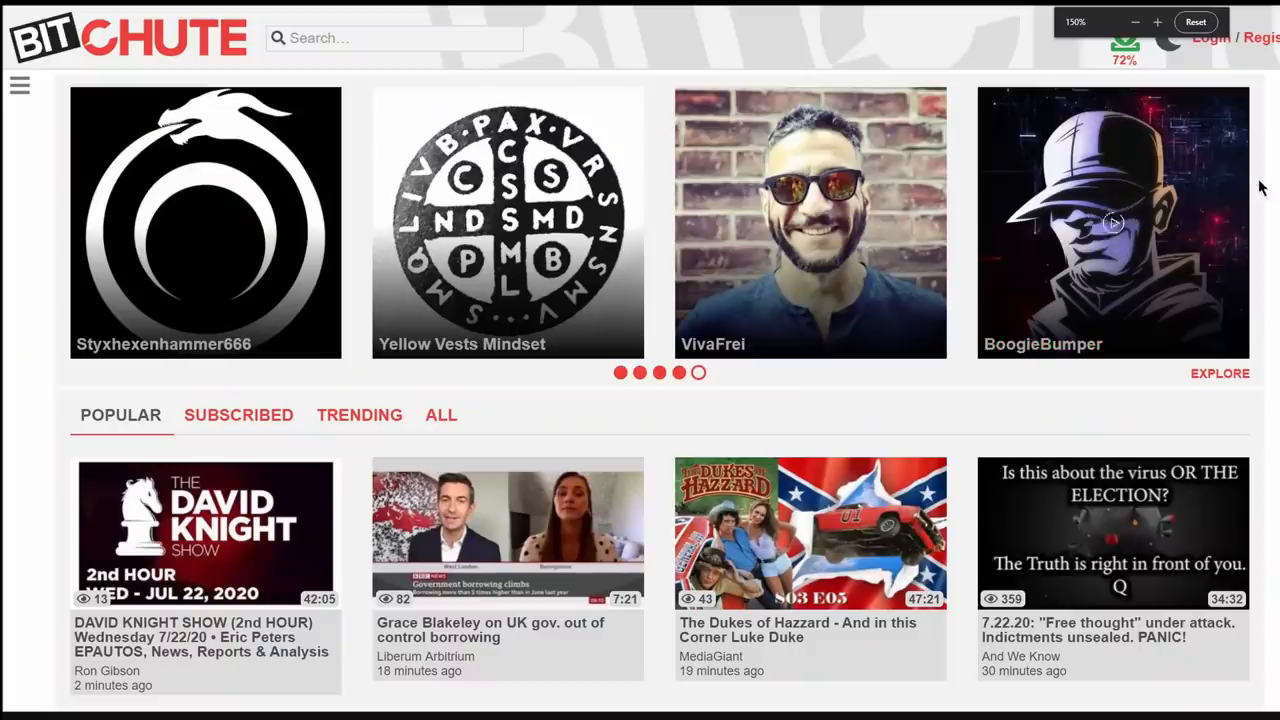
{"action": "scroll", "scroll_direction": "down", "scroll_amount": 3}
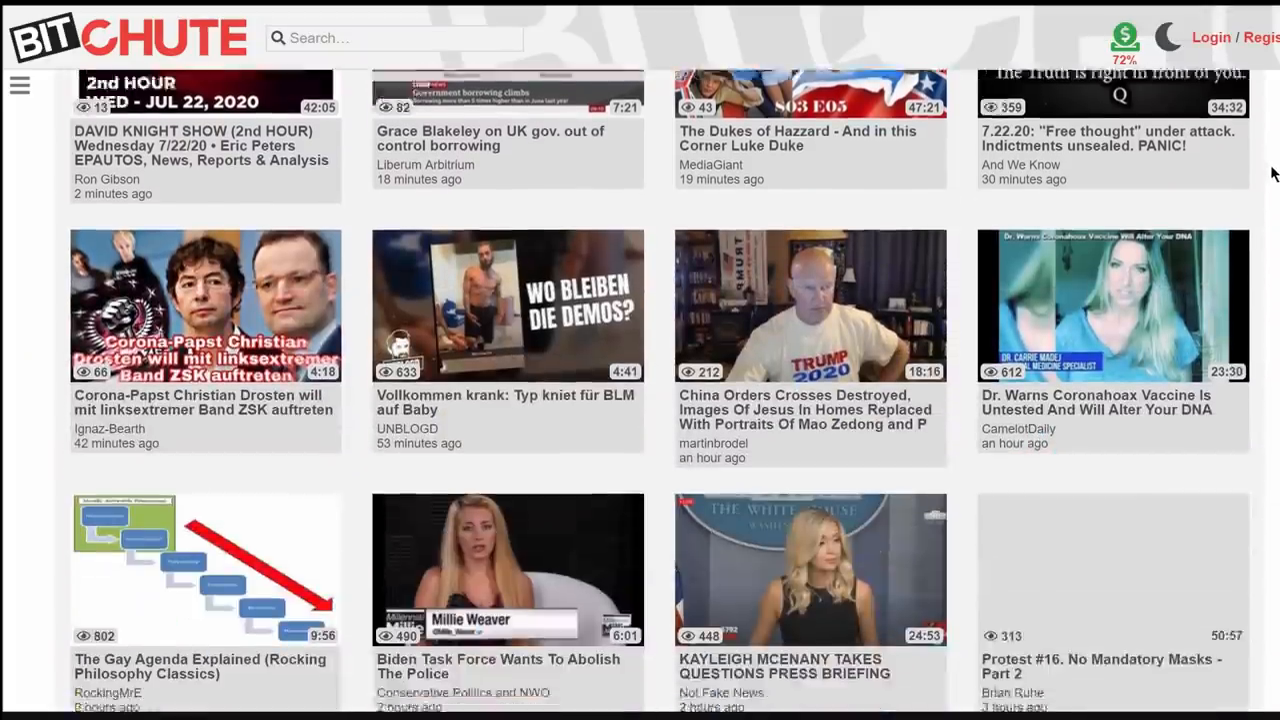
{"action": "scroll", "scroll_direction": "down", "scroll_amount": 3}
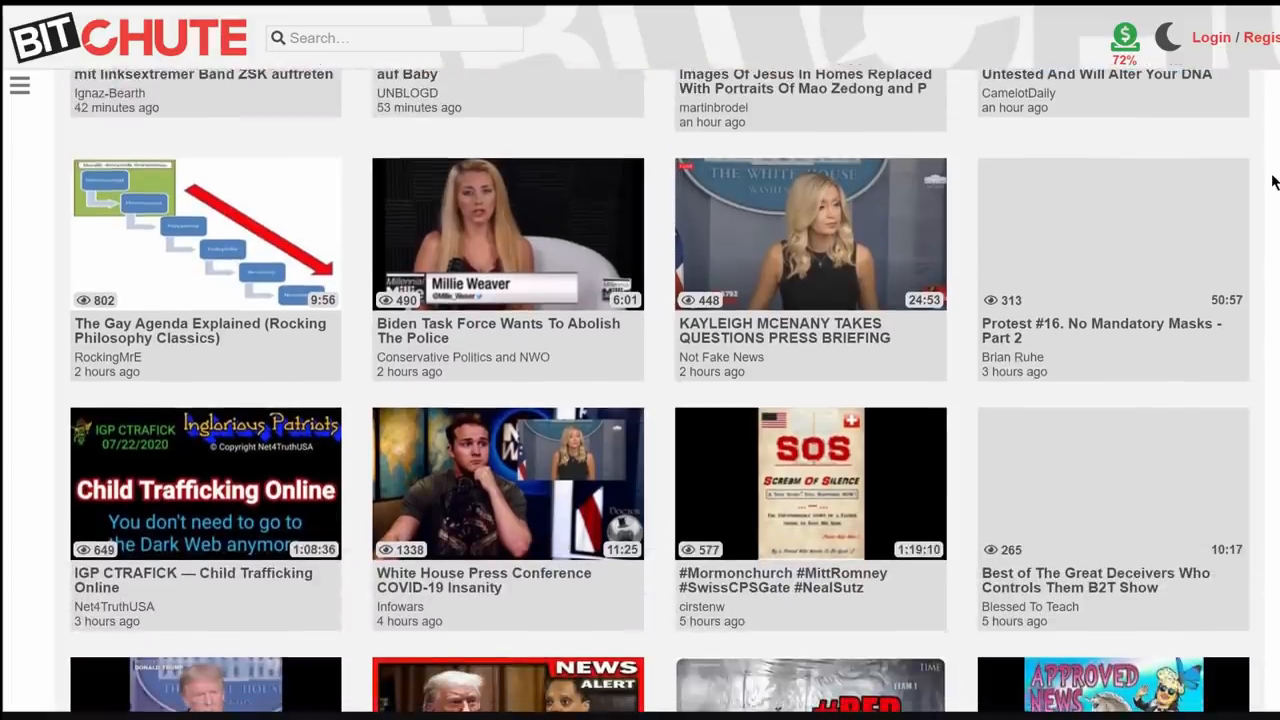
{"action": "scroll", "scroll_direction": "down", "scroll_amount": 3}
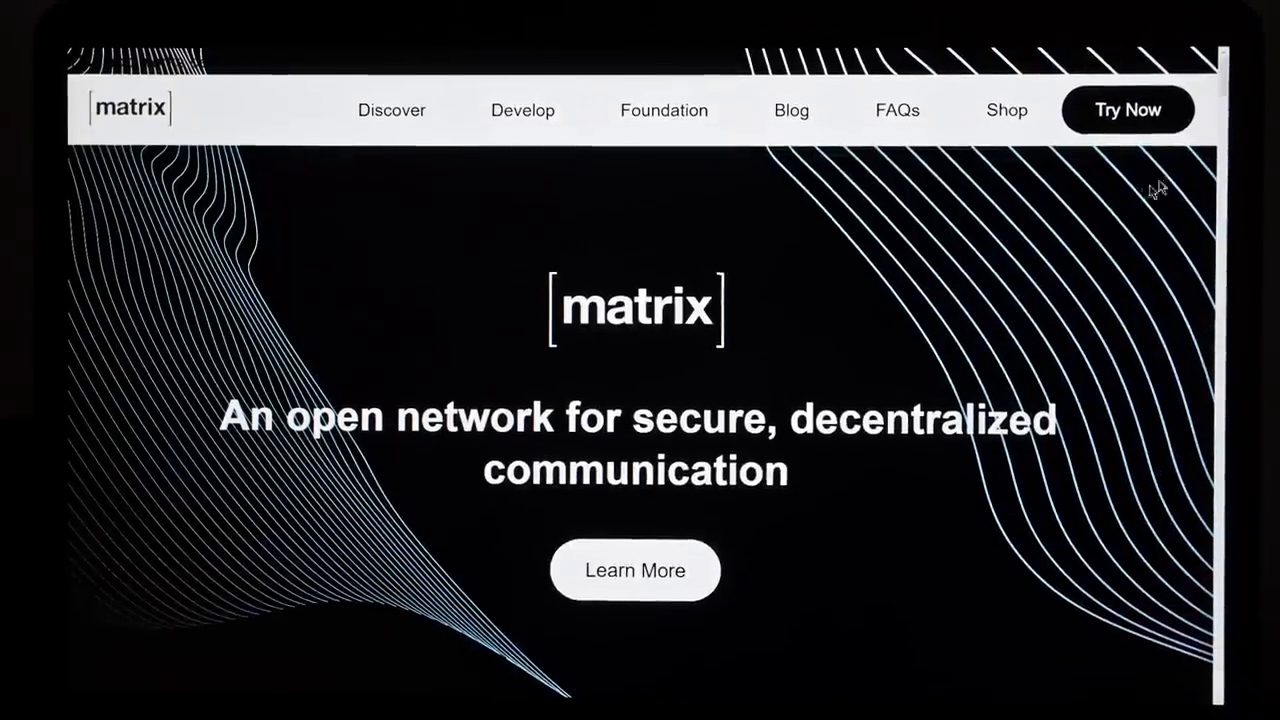
{"action": "scroll", "scroll_direction": "down", "scroll_amount": 3}
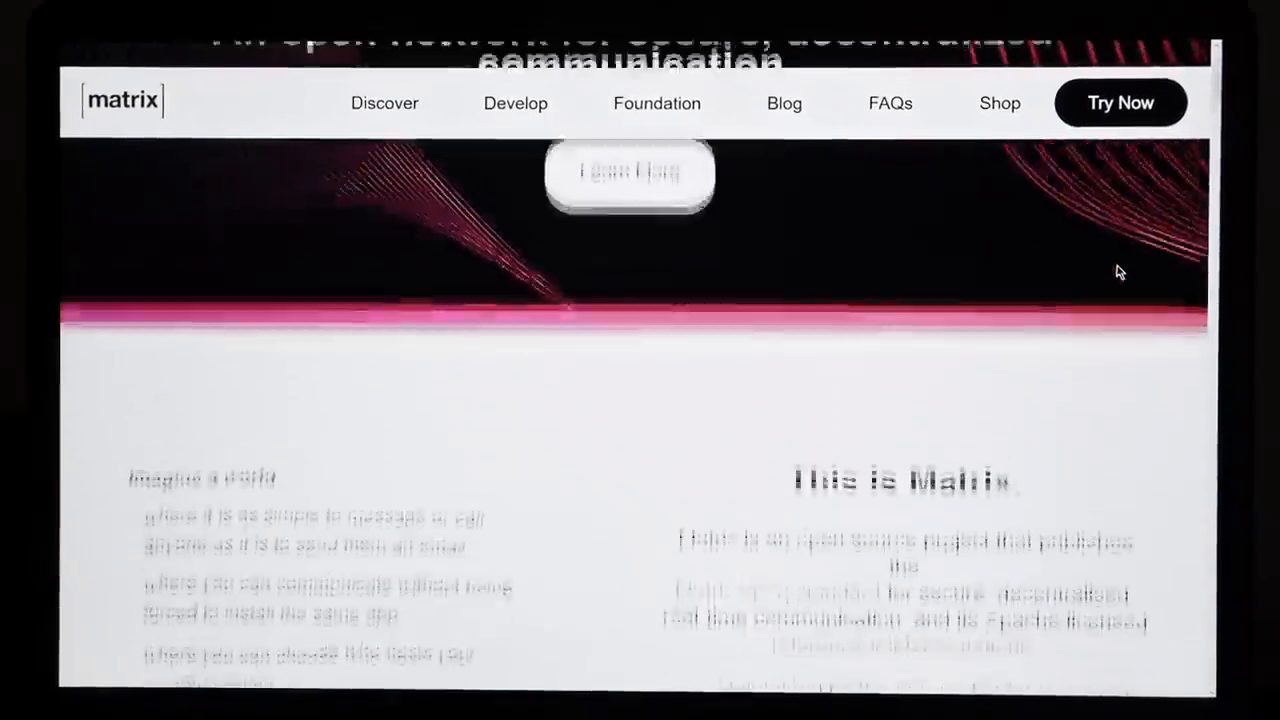
{"action": "scroll", "scroll_direction": "down", "scroll_amount": 3}
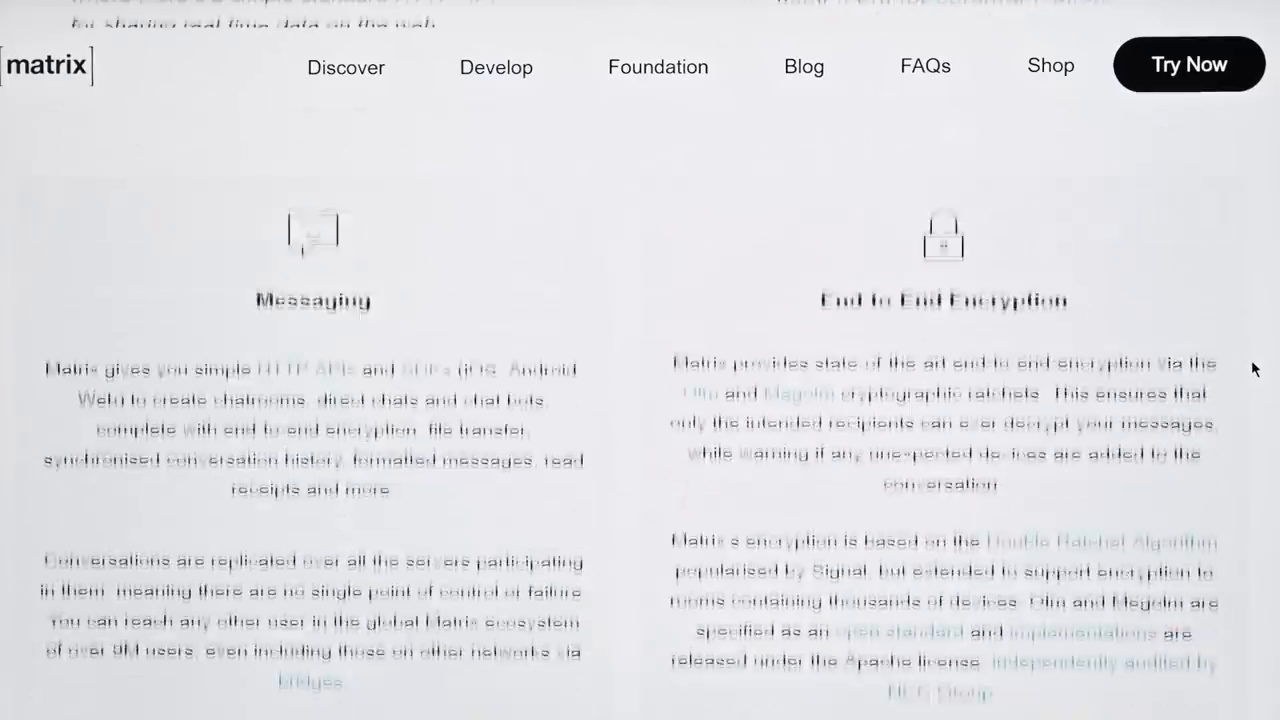
{"action": "scroll", "scroll_direction": "down", "scroll_amount": 3}
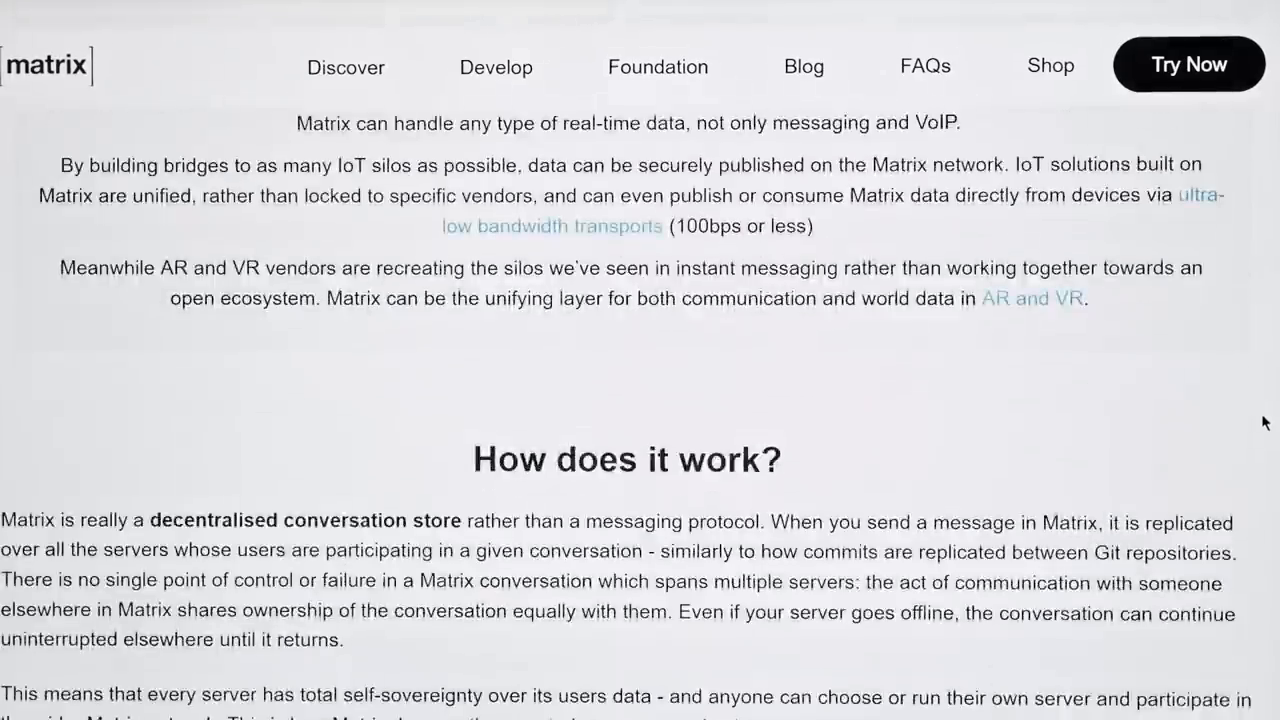
{"action": "scroll", "scroll_direction": "down", "scroll_amount": 3}
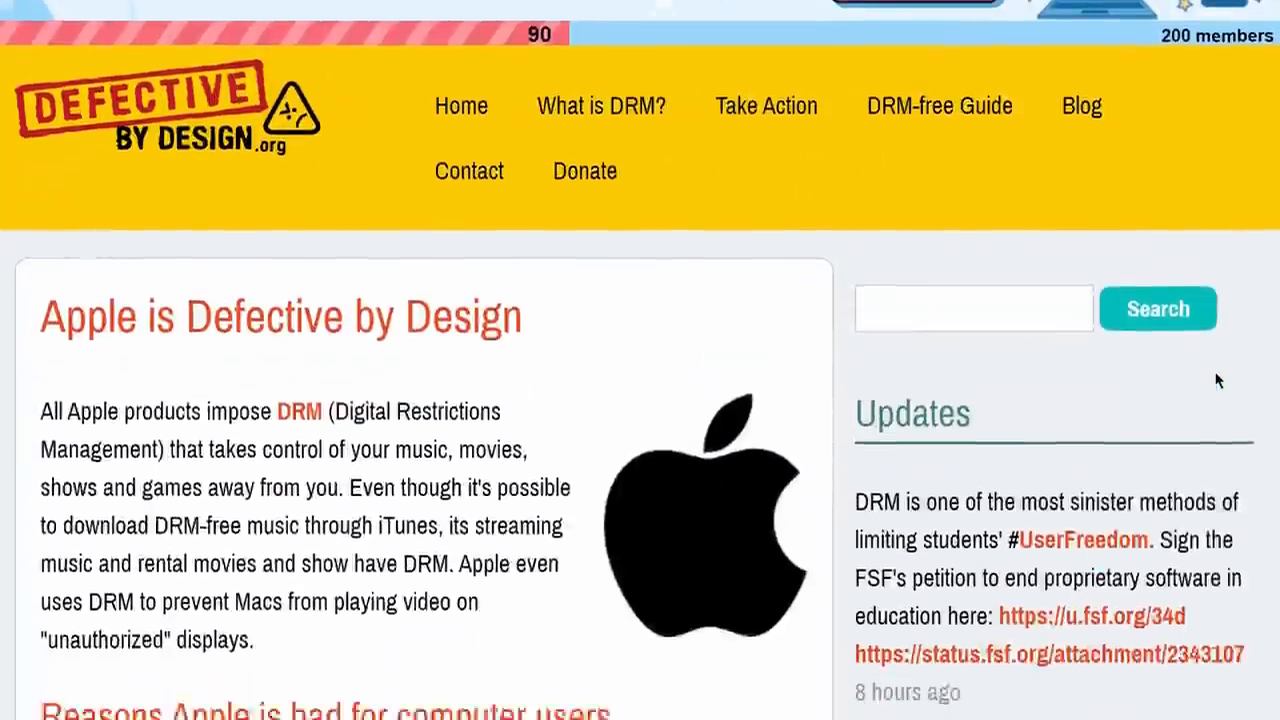
{"action": "scroll", "scroll_direction": "down", "scroll_amount": 3}
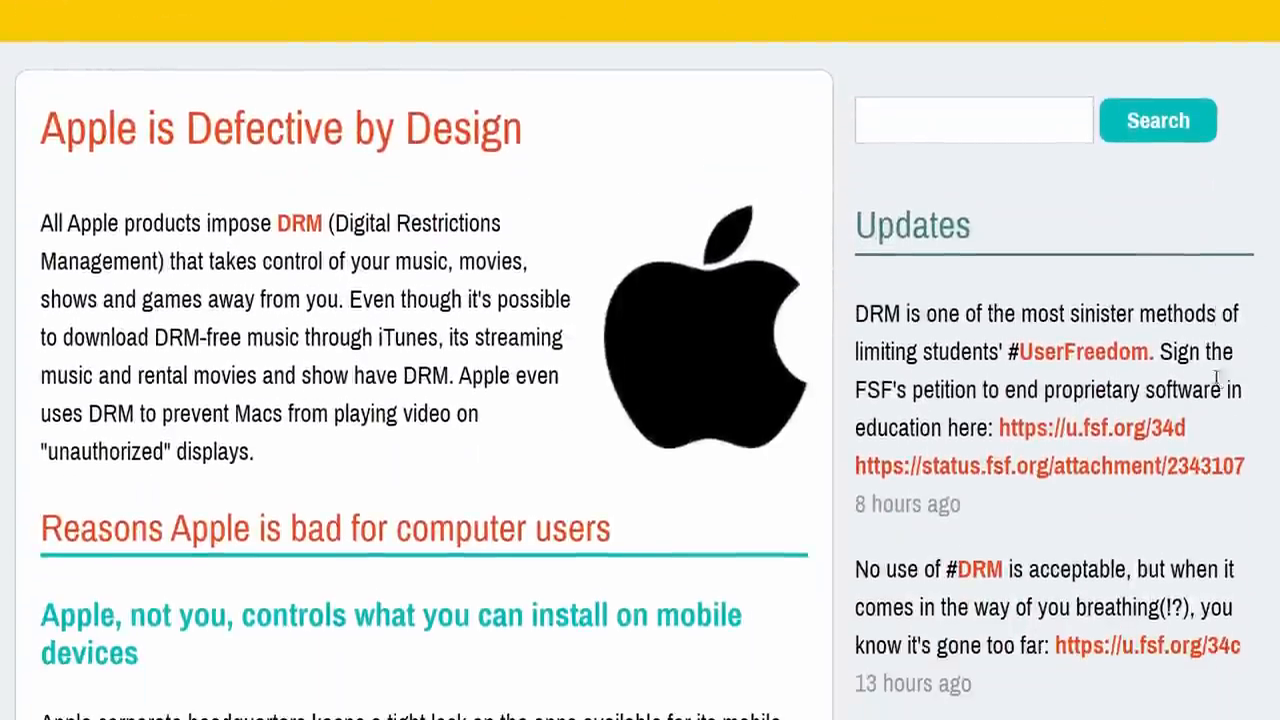
{"action": "scroll", "scroll_direction": "down", "scroll_amount": 3}
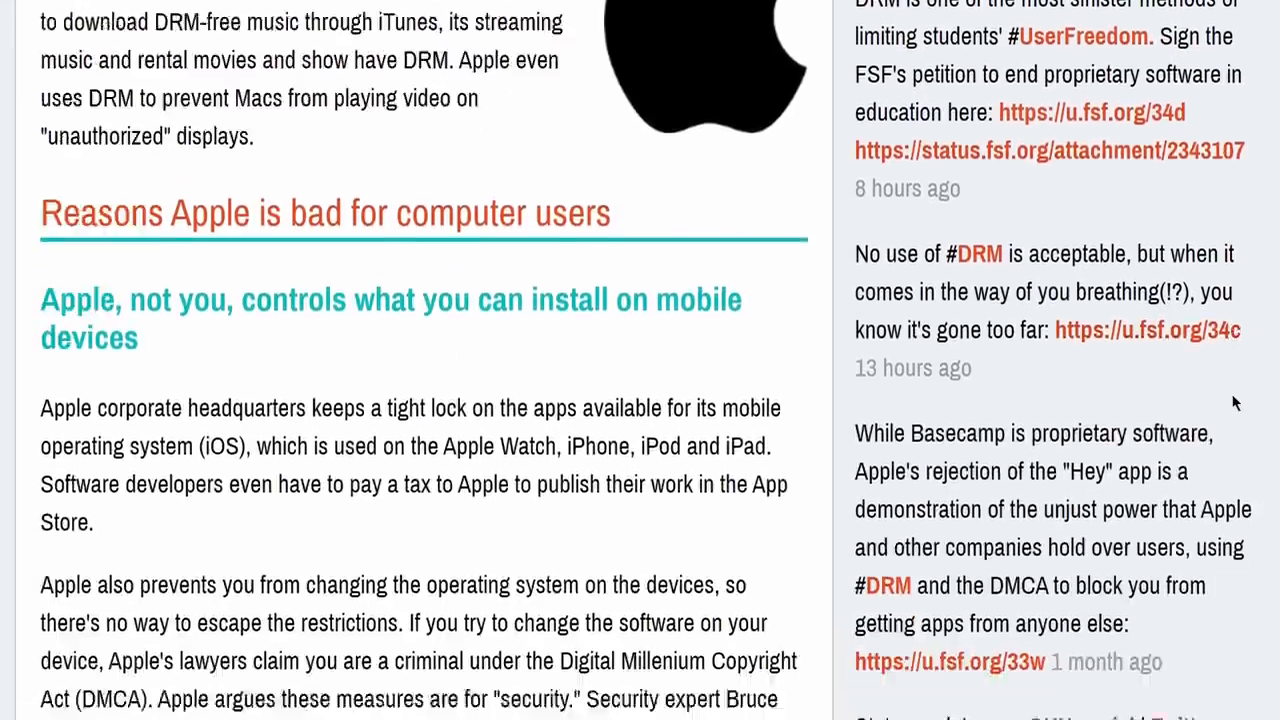